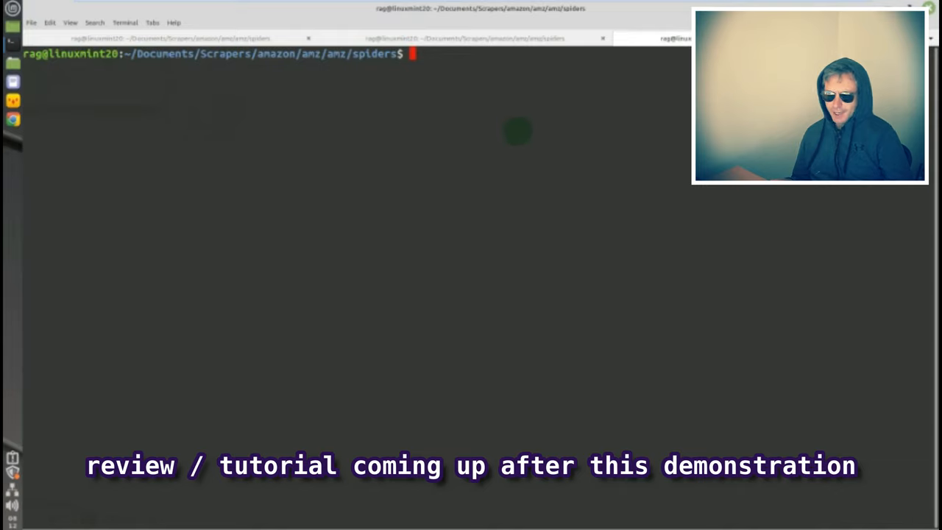
Clear the terminal and run 'scrapy crawl amazon_spider'
{"action": "type", "text": "clear"}
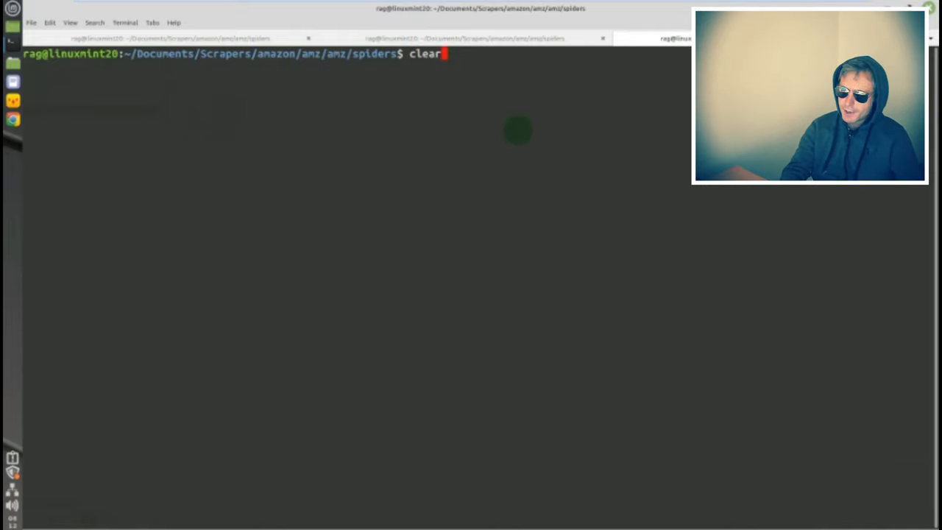
{"action": "type", "text": "scrapy crawl amazon_spider"}
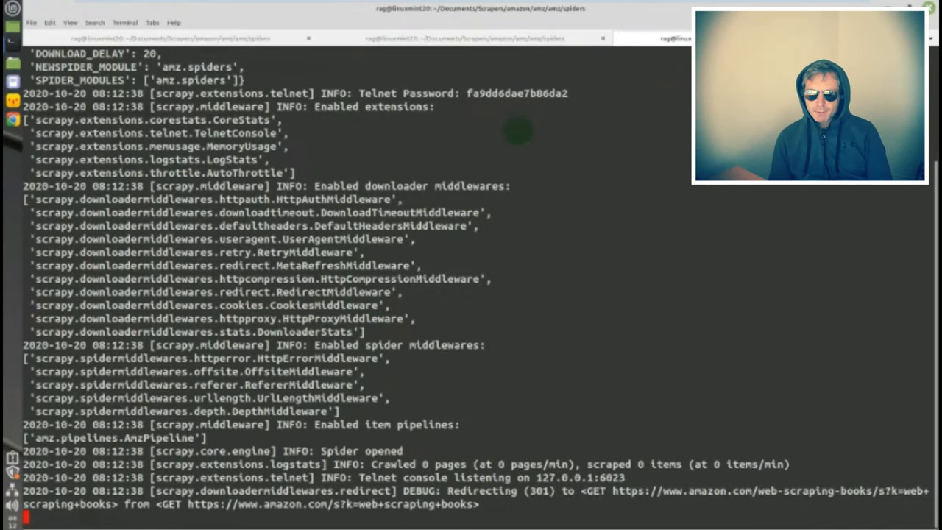
Scroll through the crawl log to the scraped book records from results page 5
{"action": "scroll", "scroll_direction": "down", "scroll_amount": 3}
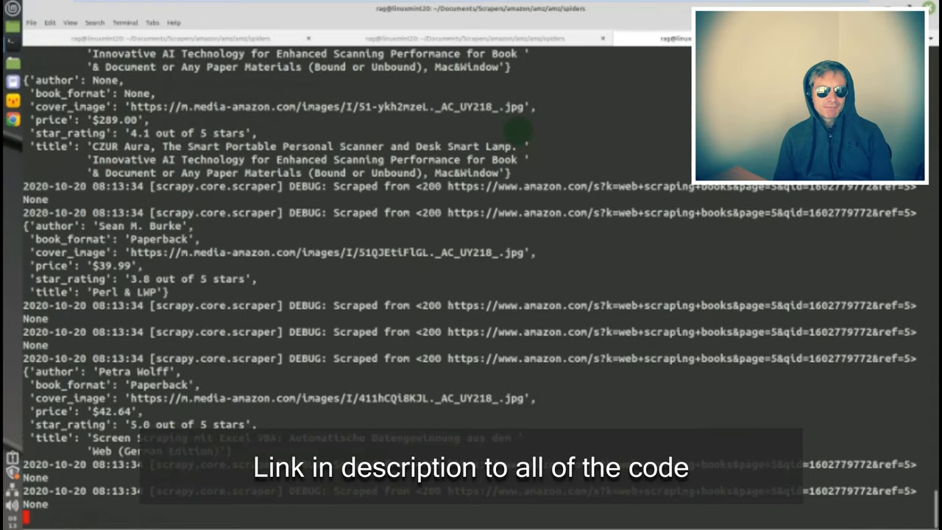
Scroll the log through pages 6 and 7, watching 'Dropped' warnings for non-paperback items
{"action": "scroll", "scroll_direction": "down", "scroll_amount": 3}
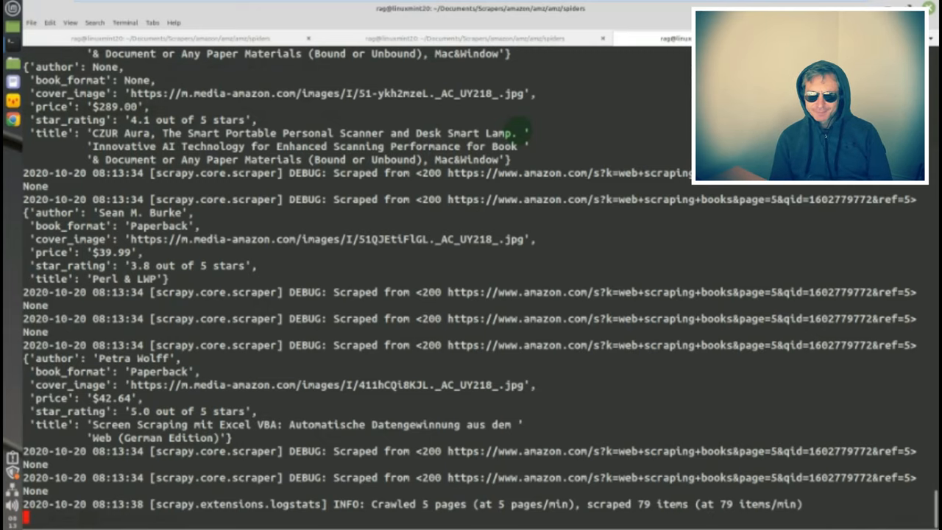
{"action": "scroll", "scroll_direction": "down", "scroll_amount": 3}
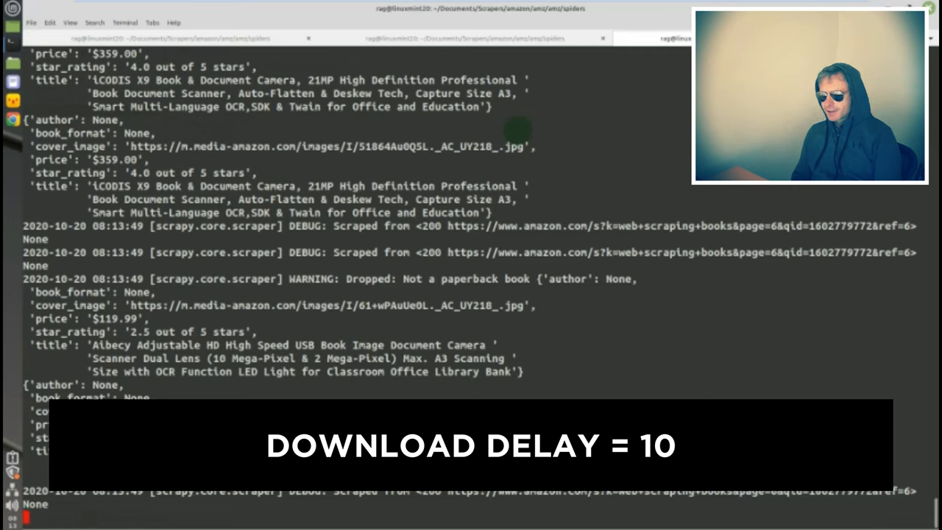
{"action": "scroll", "scroll_direction": "down", "scroll_amount": 3}
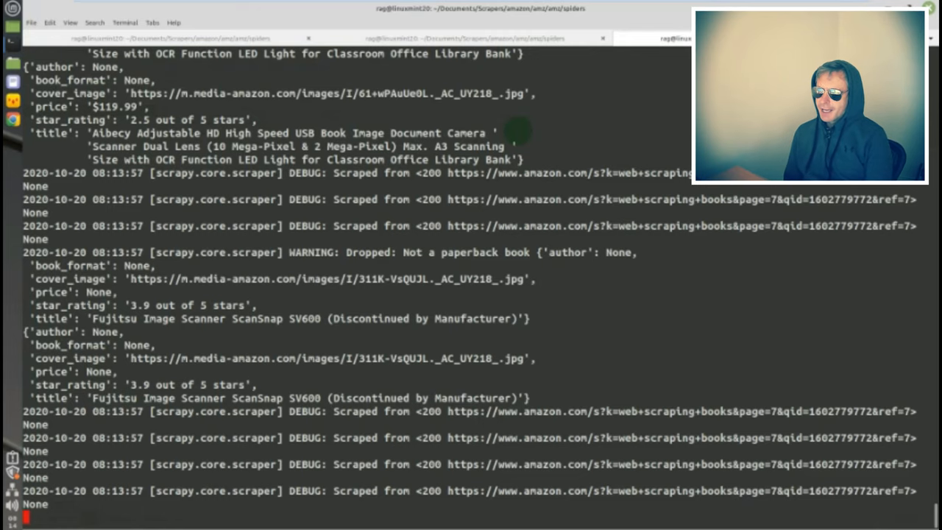
{"action": "scroll", "scroll_direction": "down", "scroll_amount": 3}
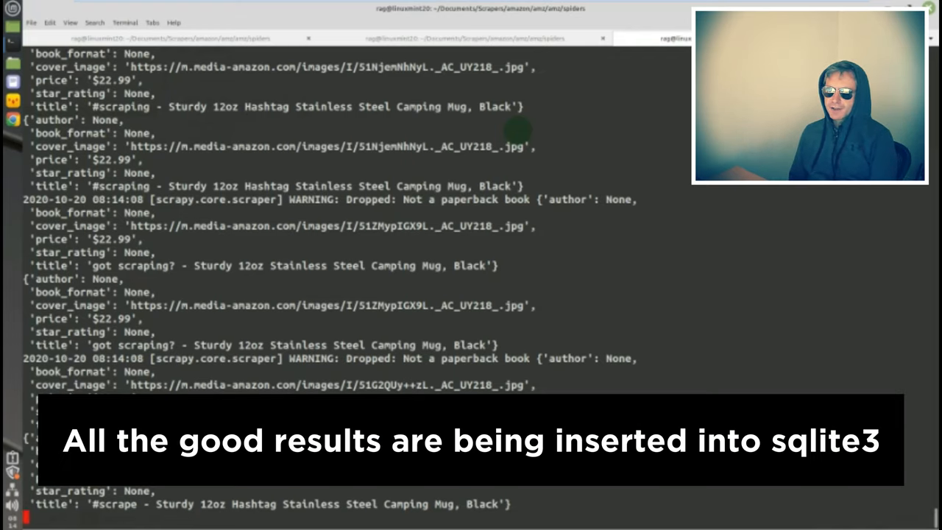
Scroll the log to page 10, where logstats reports 10 pages and 106 items scraped
{"action": "scroll", "scroll_direction": "down", "scroll_amount": 3}
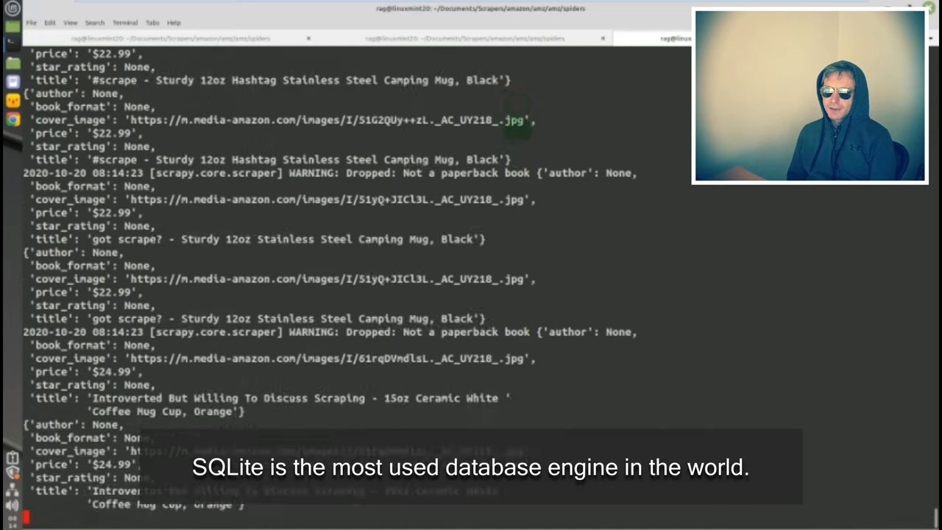
{"action": "scroll", "scroll_direction": "down", "scroll_amount": 3}
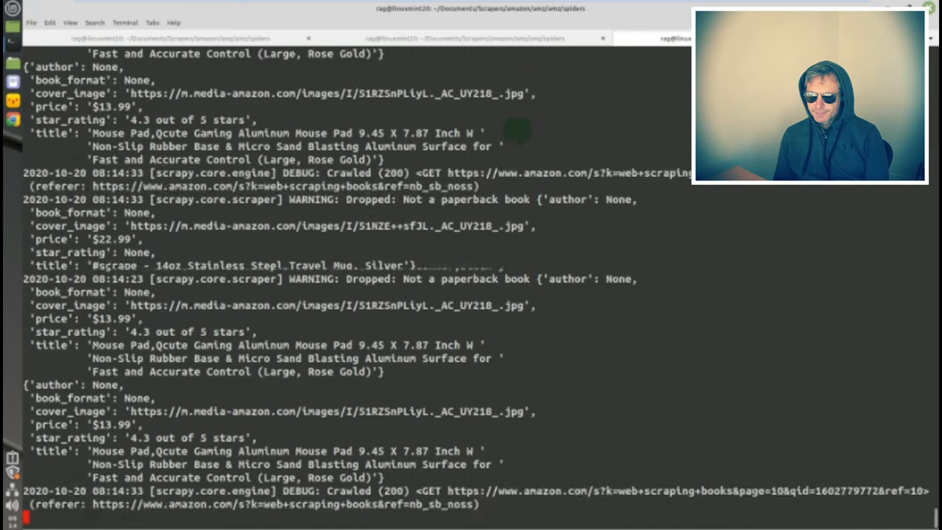
{"action": "scroll", "scroll_direction": "down", "scroll_amount": 3}
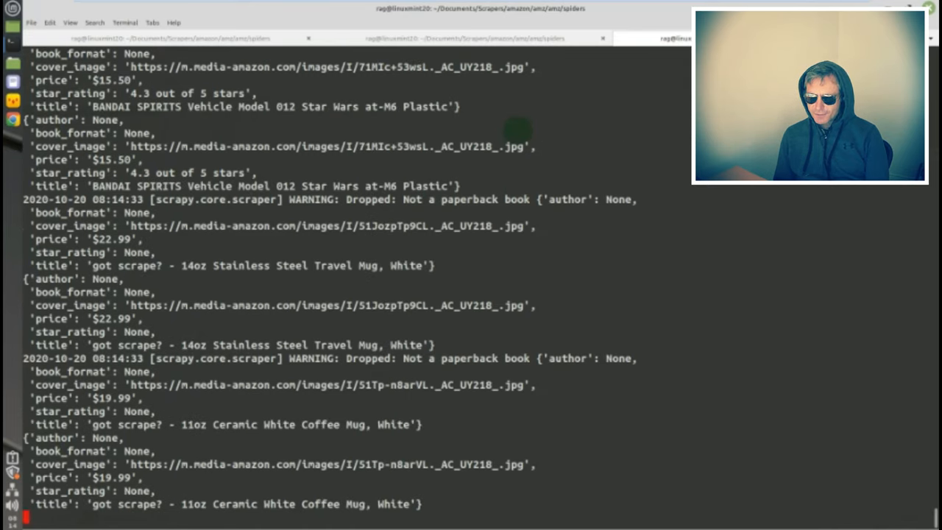
{"action": "scroll", "scroll_direction": "down", "scroll_amount": 3}
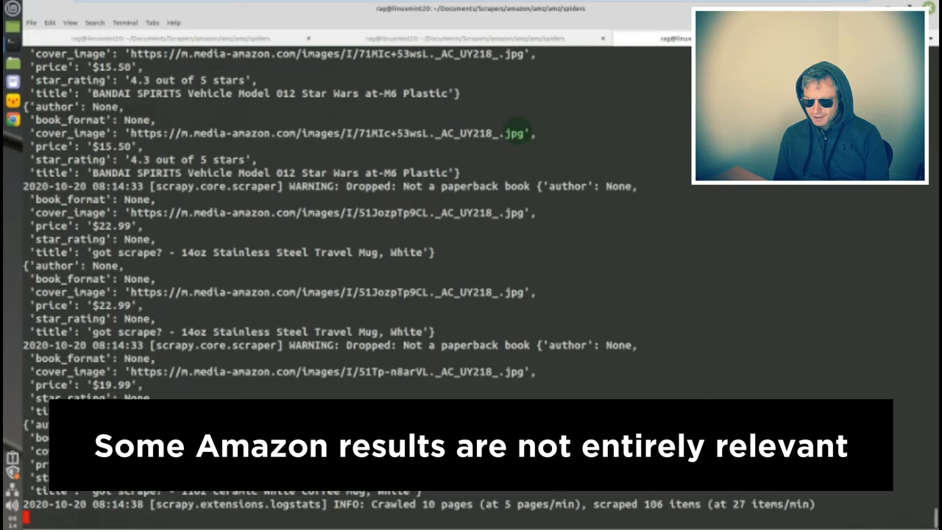
{"action": "scroll", "scroll_direction": "down", "scroll_amount": 3}
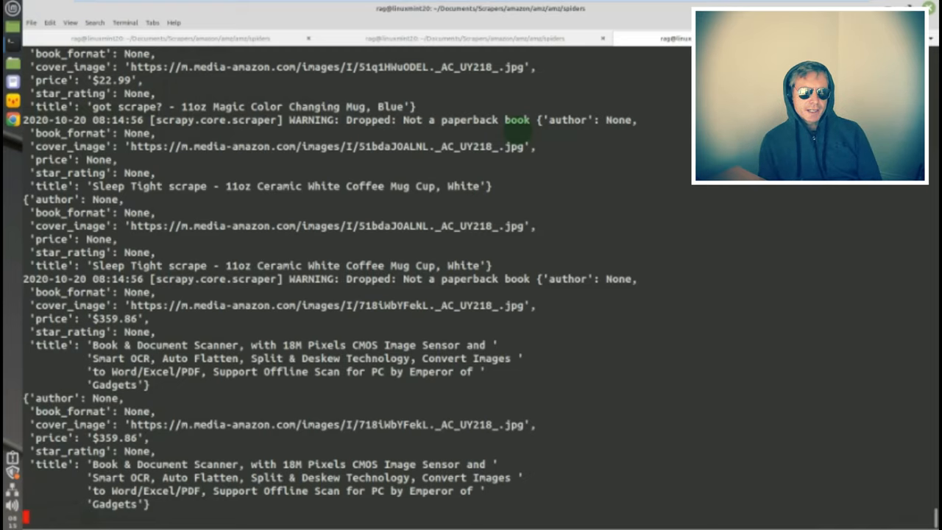
{"action": "scroll", "scroll_direction": "down", "scroll_amount": 3}
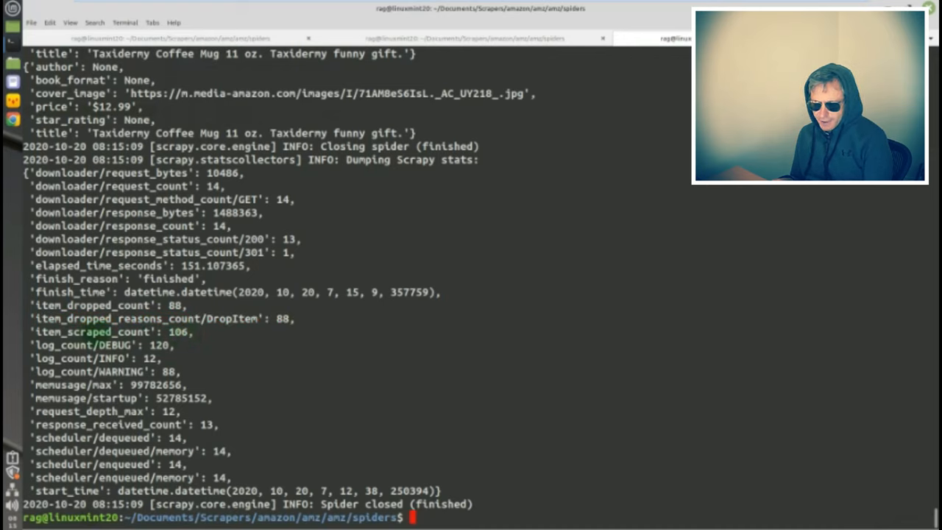
Highlight item_scraped_count 106 in the final Scrapy stats dump
{"action": "double_click", "coordinate": [110, 332]}
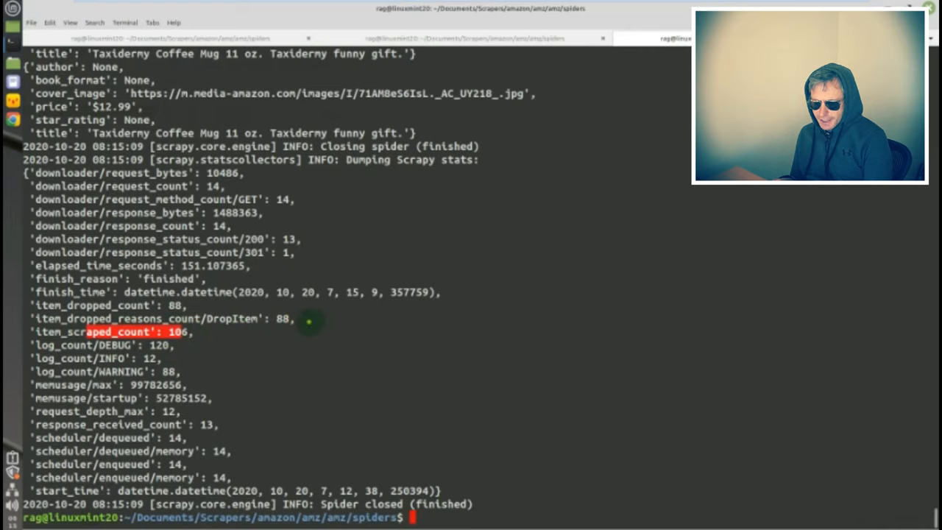